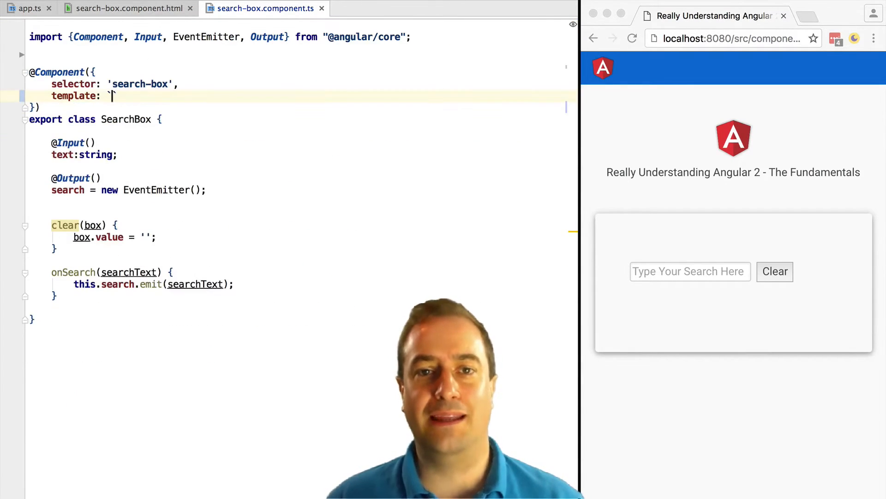
Replace the inline template with templateUrl: 'search-box.component.html' and add a blank line above it
click(130, 8)
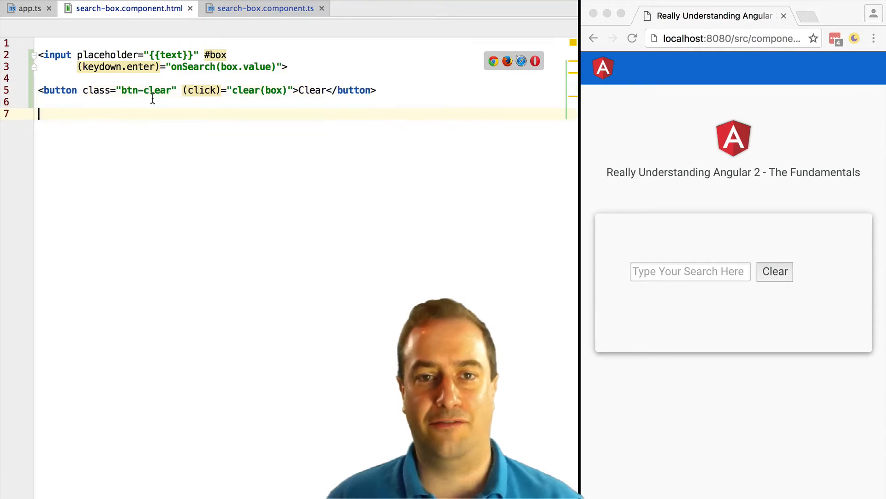
click(264, 8)
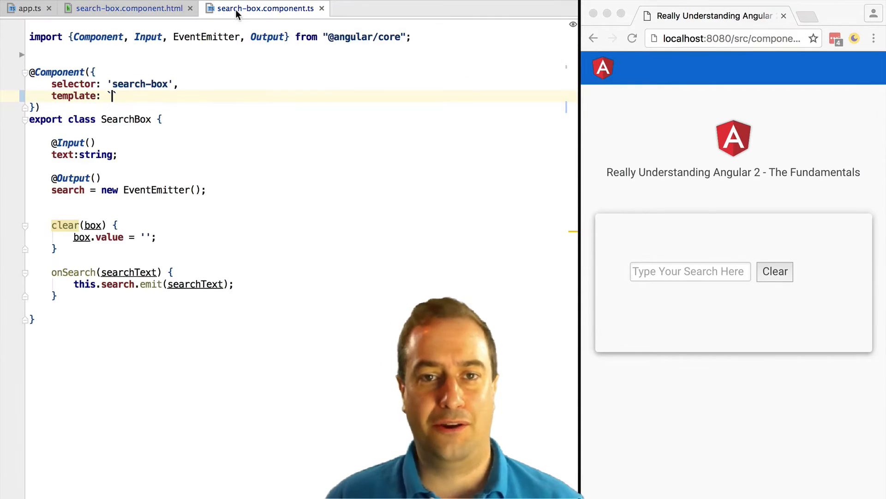
text(`)
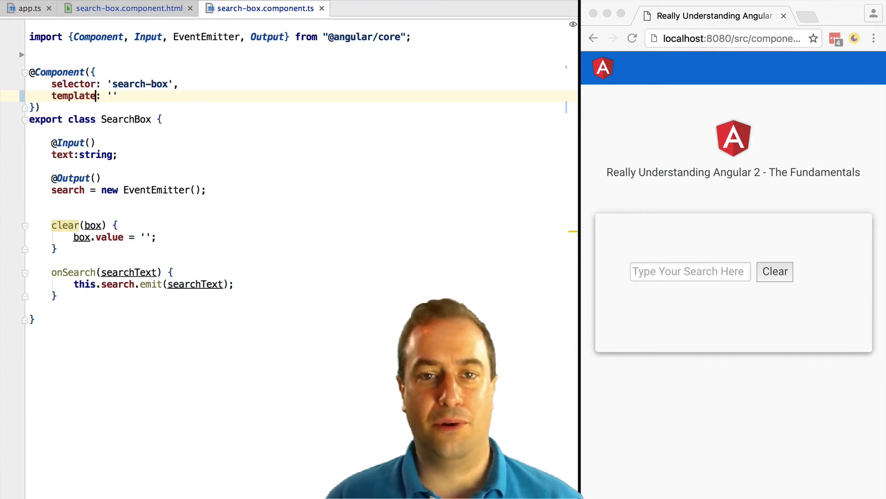
text(Url)
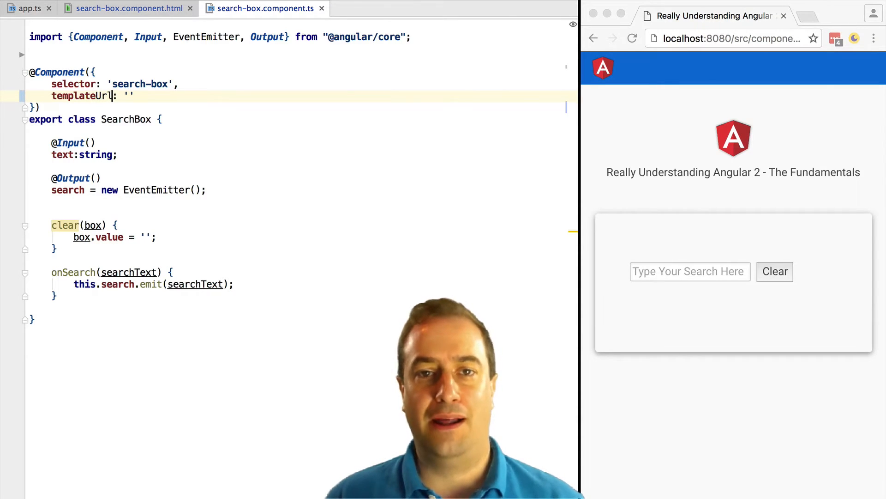
text(s)
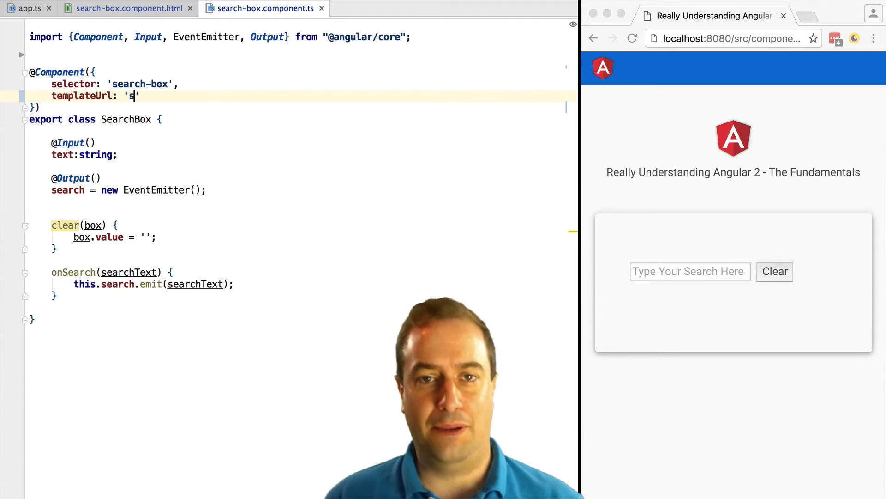
text(earch)
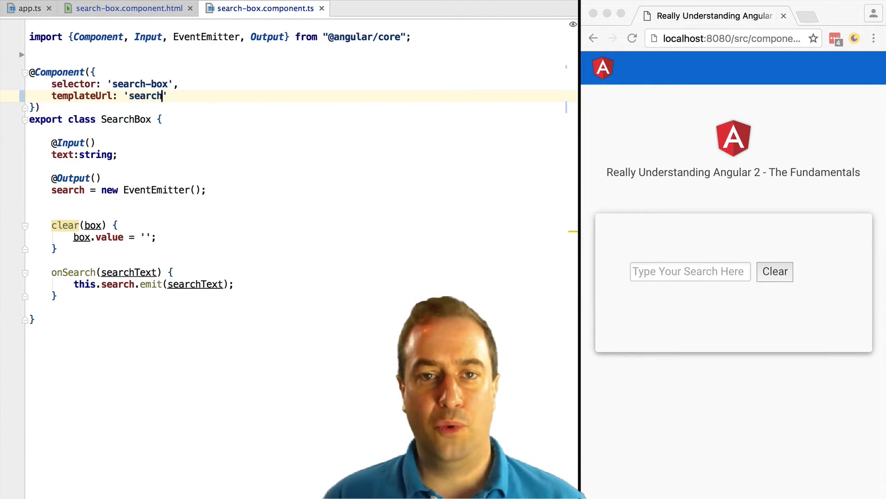
text(-box)
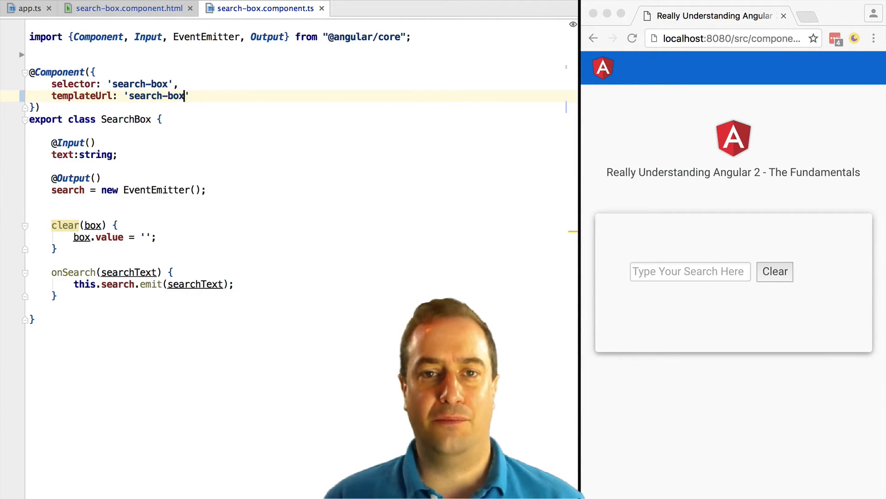
text(.com)
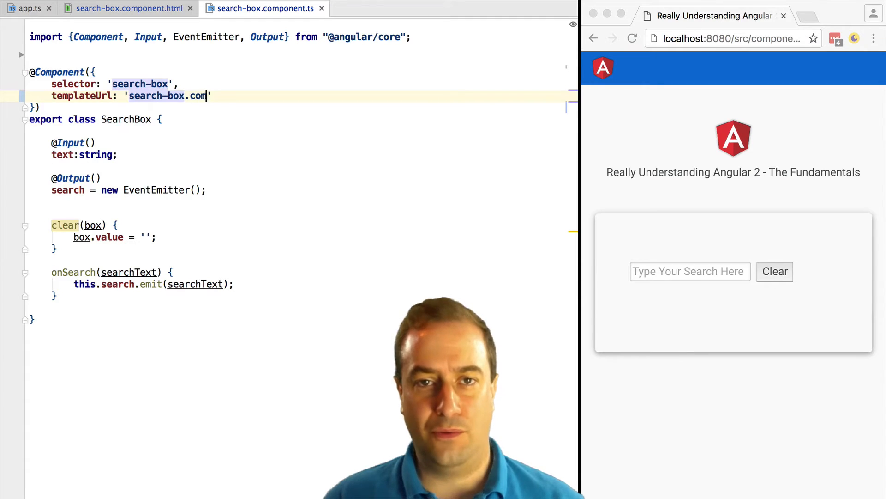
text(ponent.html)
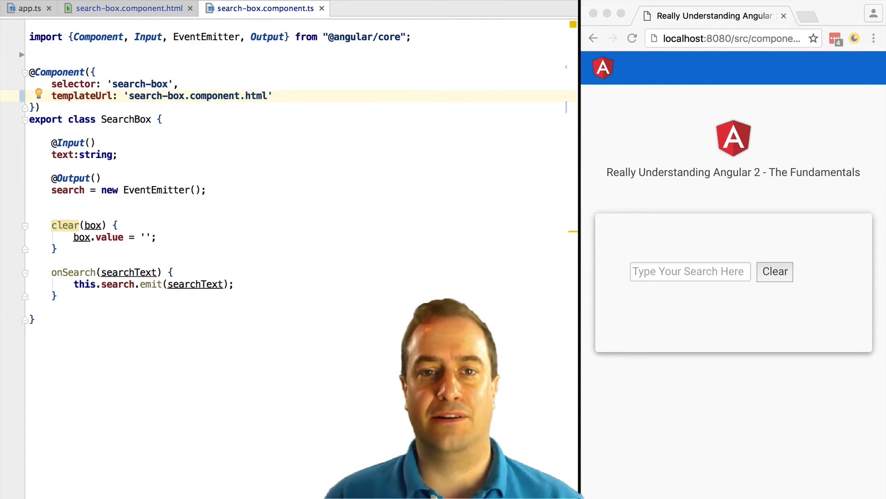
key(enter)
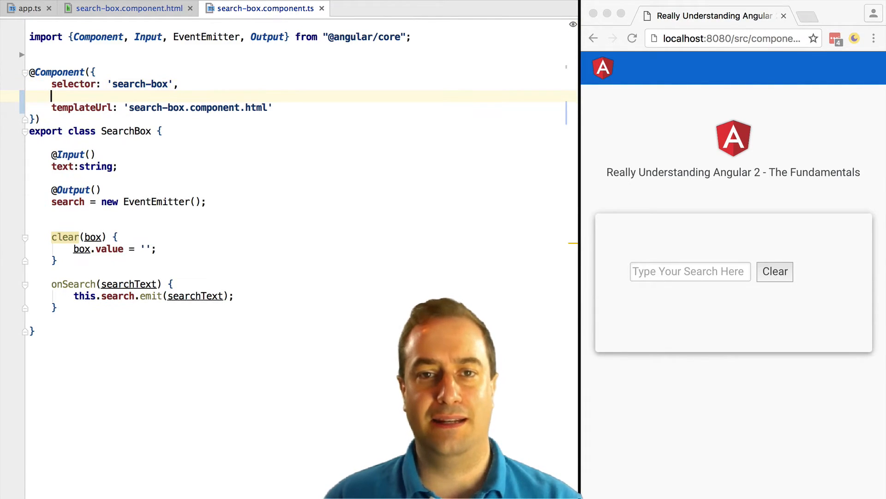
Add moduleId: module.id above templateUrl and begin a declare statement below the import
text(mo)
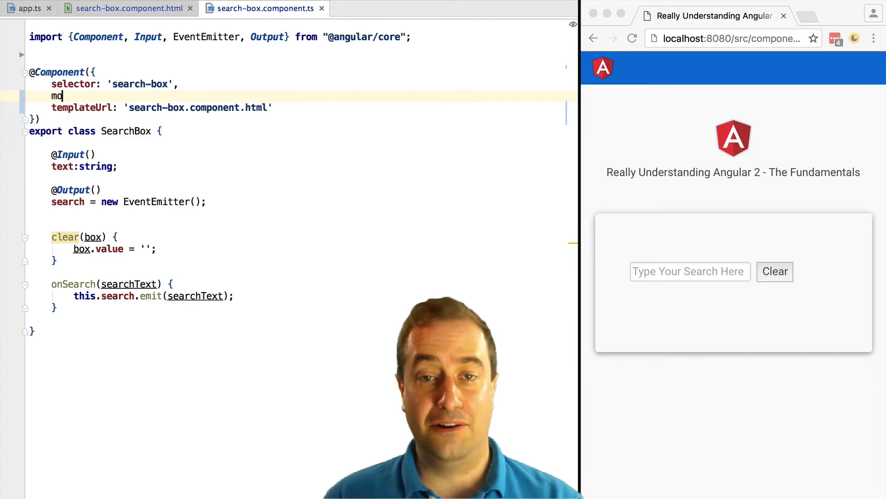
text(duleId: ,)
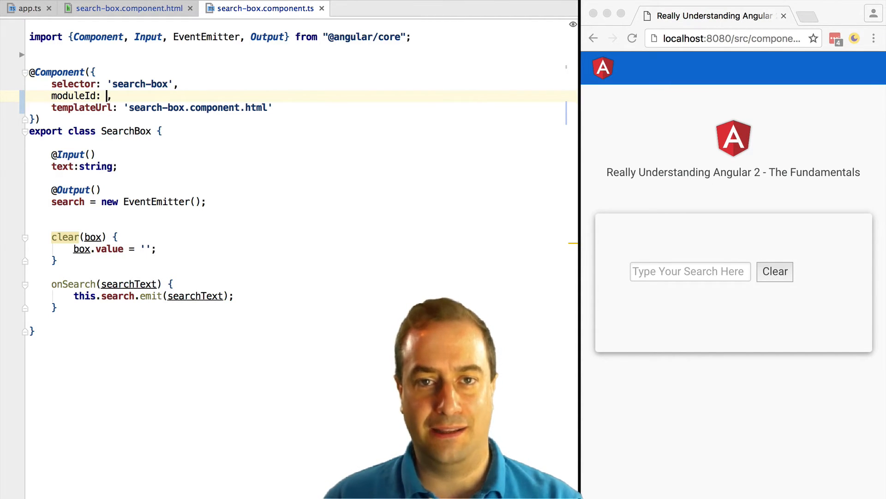
text(modul)
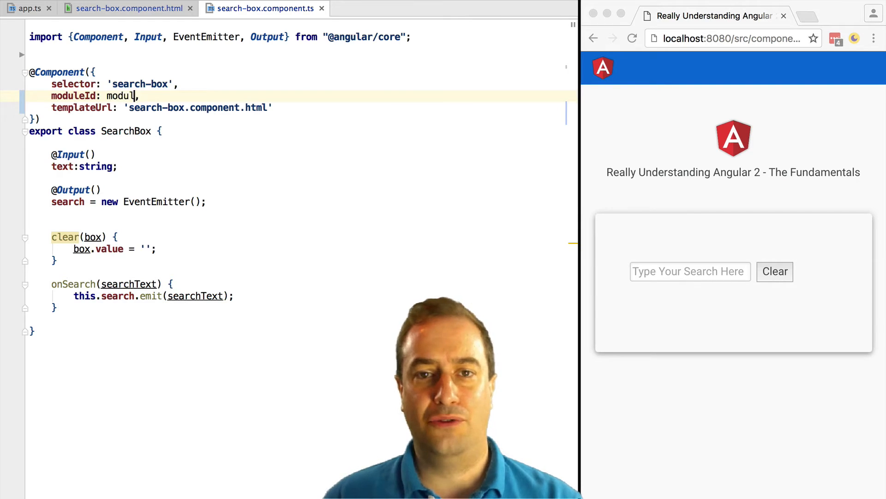
text(e.id)
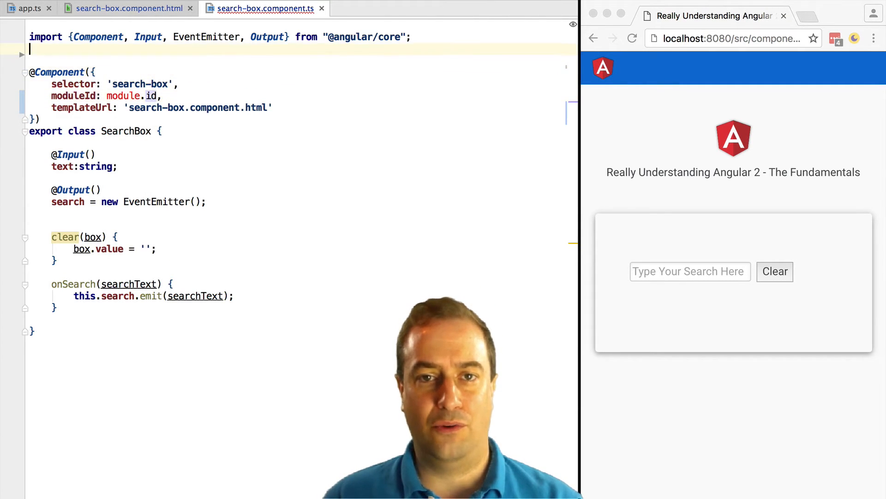
text(declare)
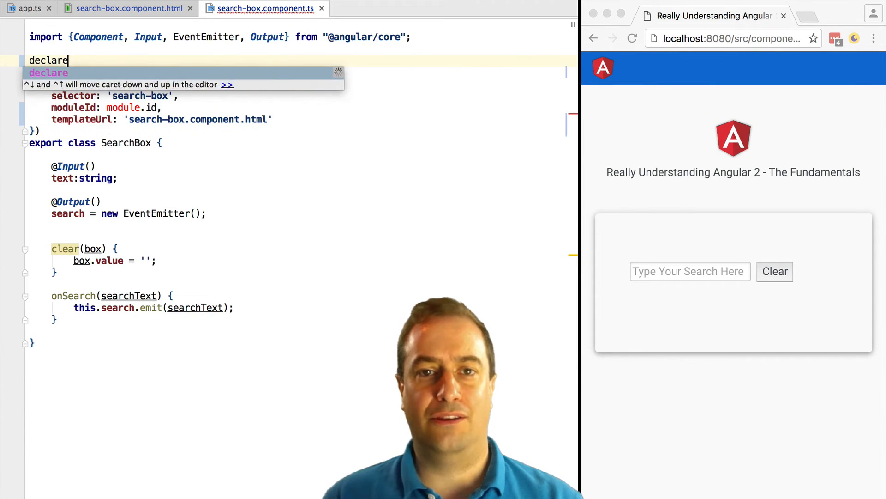
Complete declare const module; under the import and switch to tsconfig.json
text(const module;)
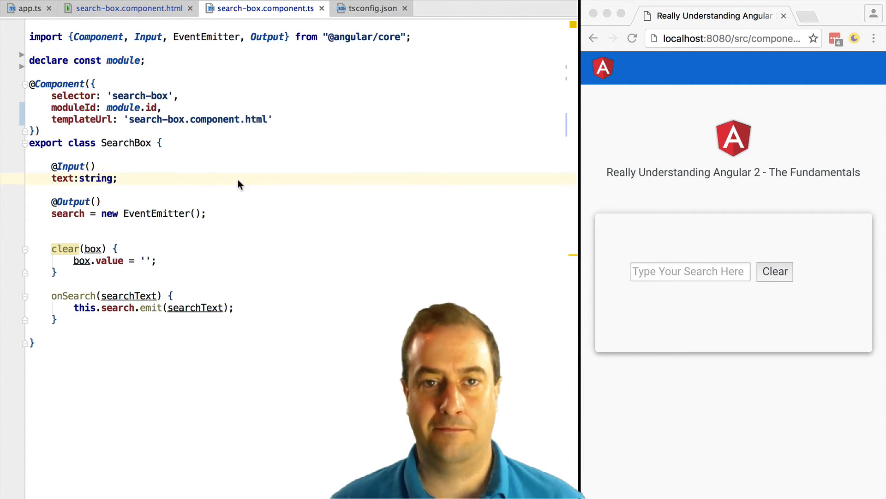
double_click(123, 61)
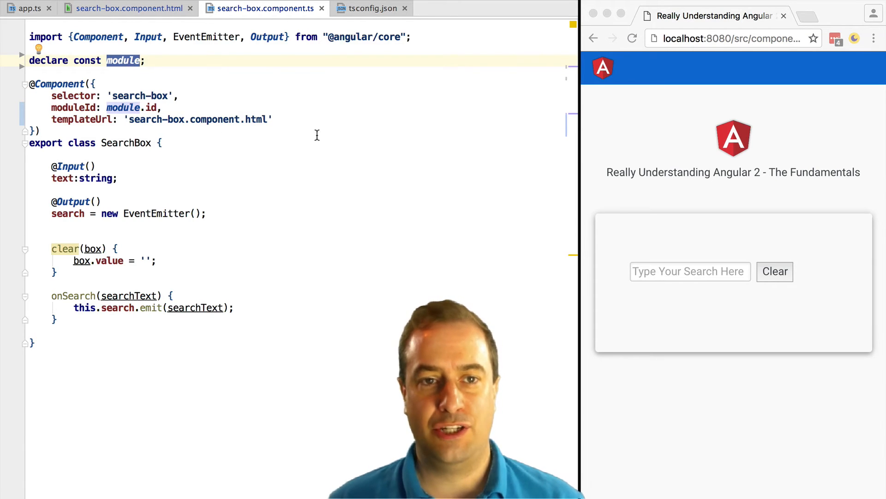
click(371, 8)
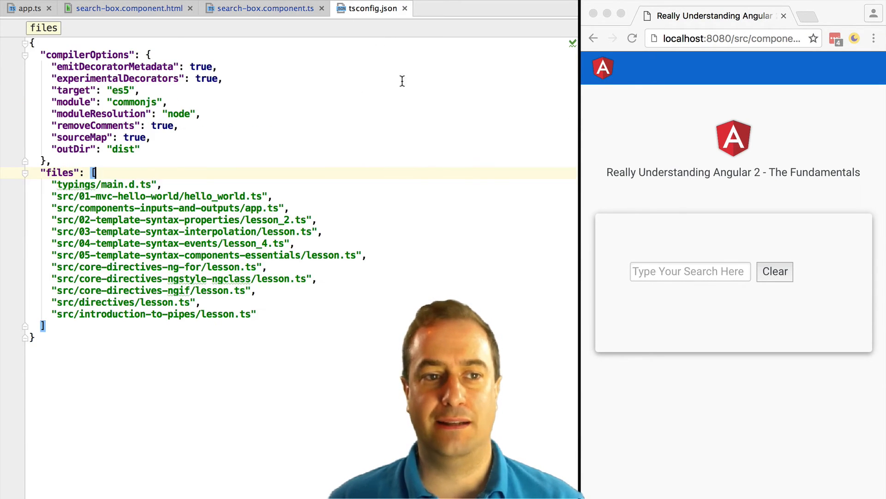
Review the "module": "commonjs" compiler option, then return to the search-box component file
double_click(133, 102)
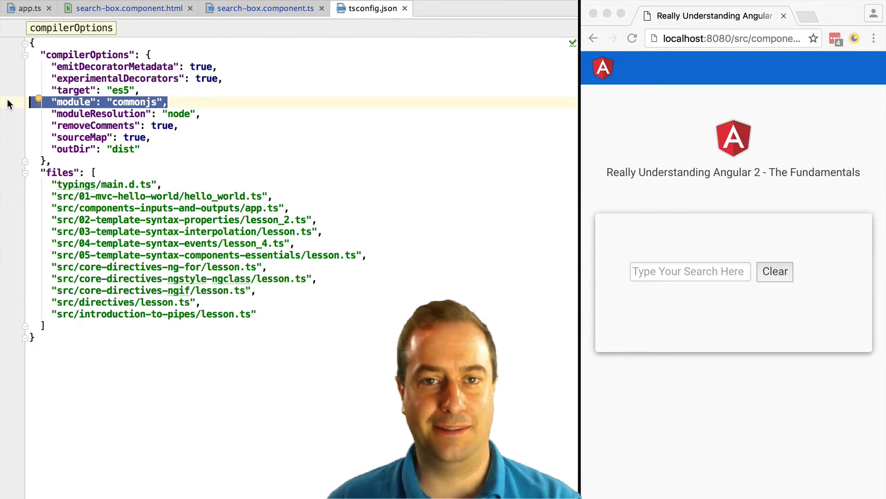
click(263, 8)
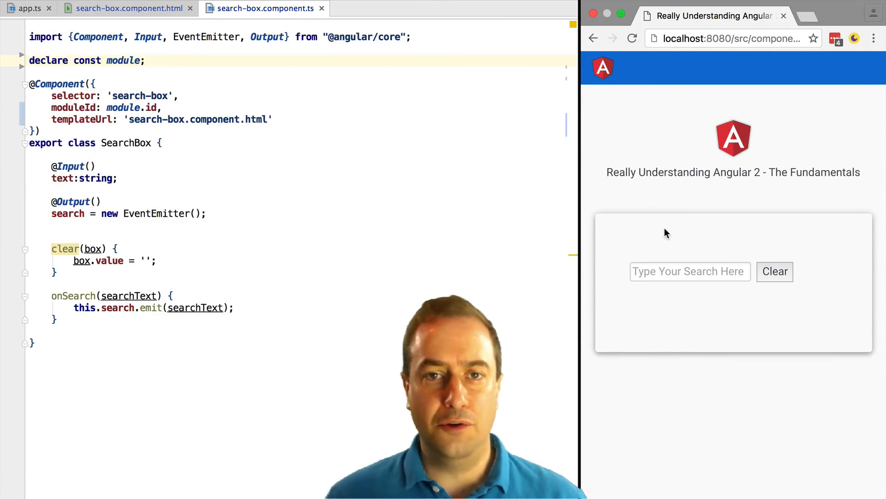